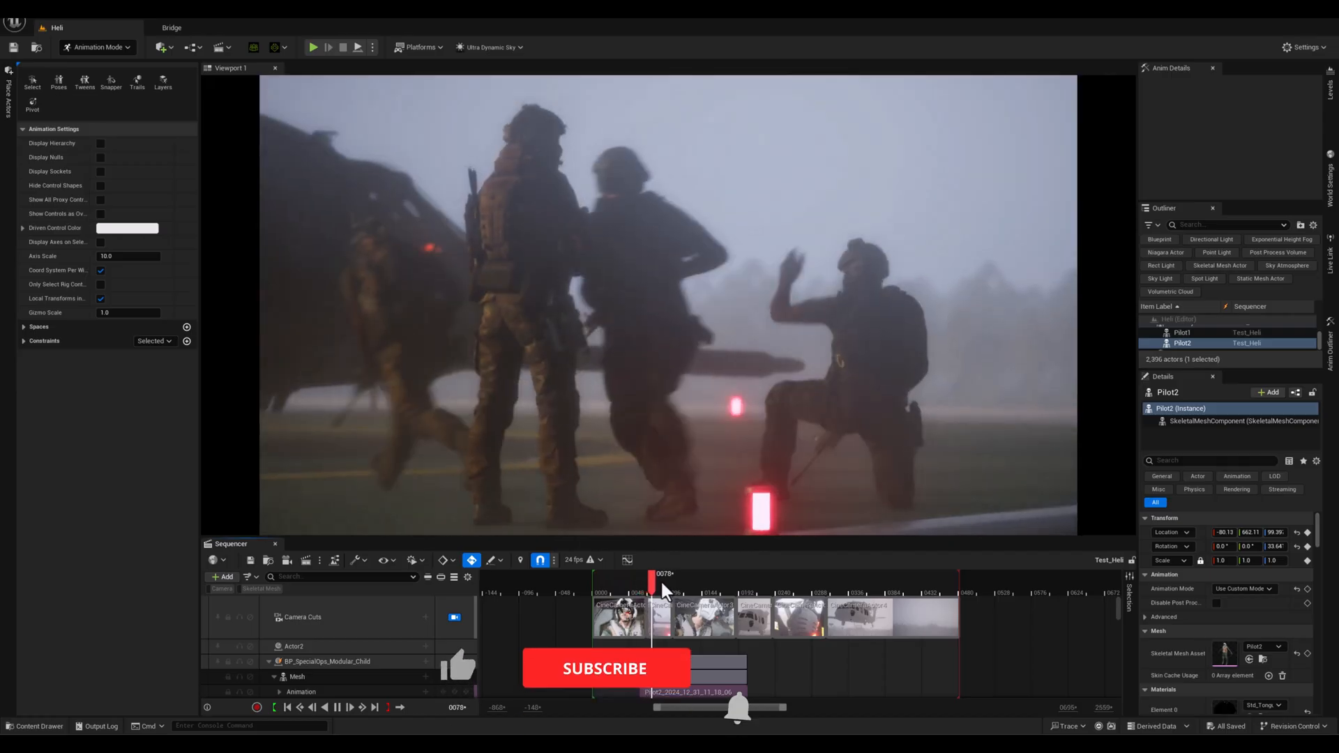
- Scrub the Test_Heli timeline through the cockpit close-up of the two pilots
drag(659, 588, 690, 587)
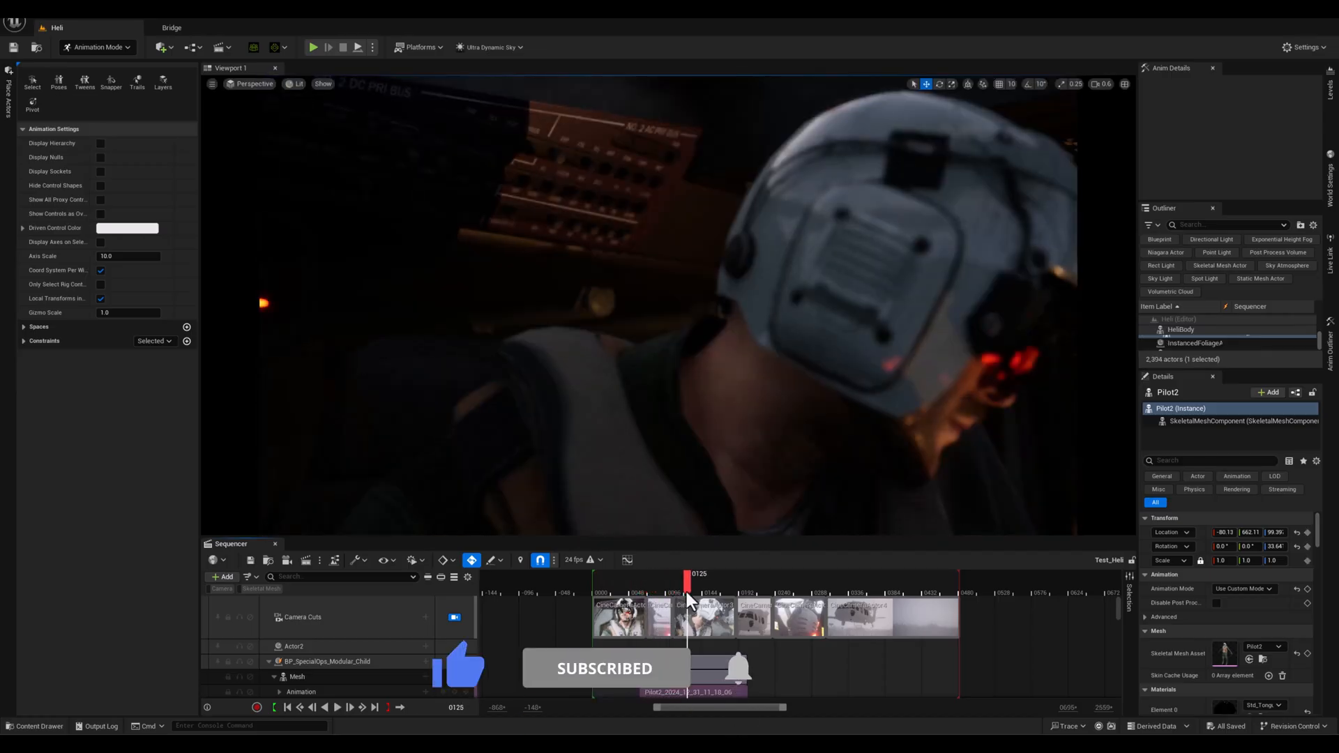
drag(688, 574, 706, 574)
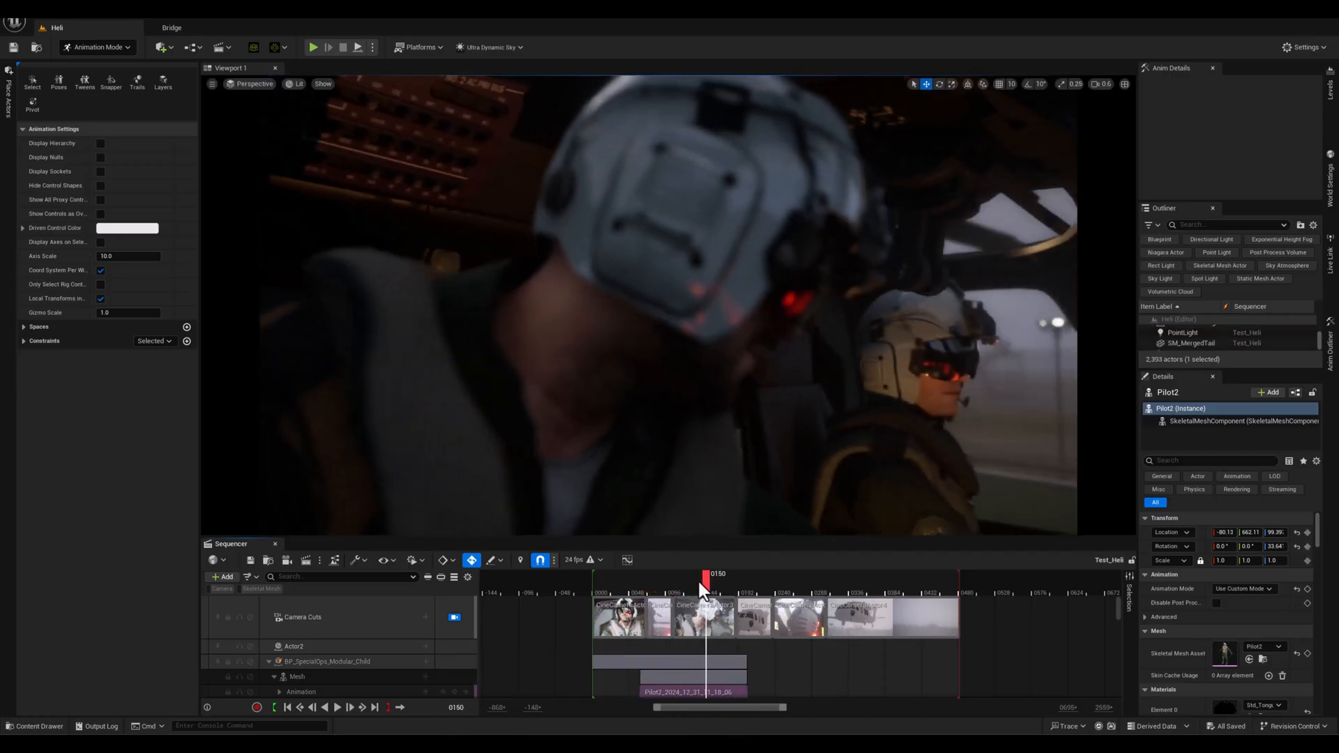
drag(704, 574, 802, 574)
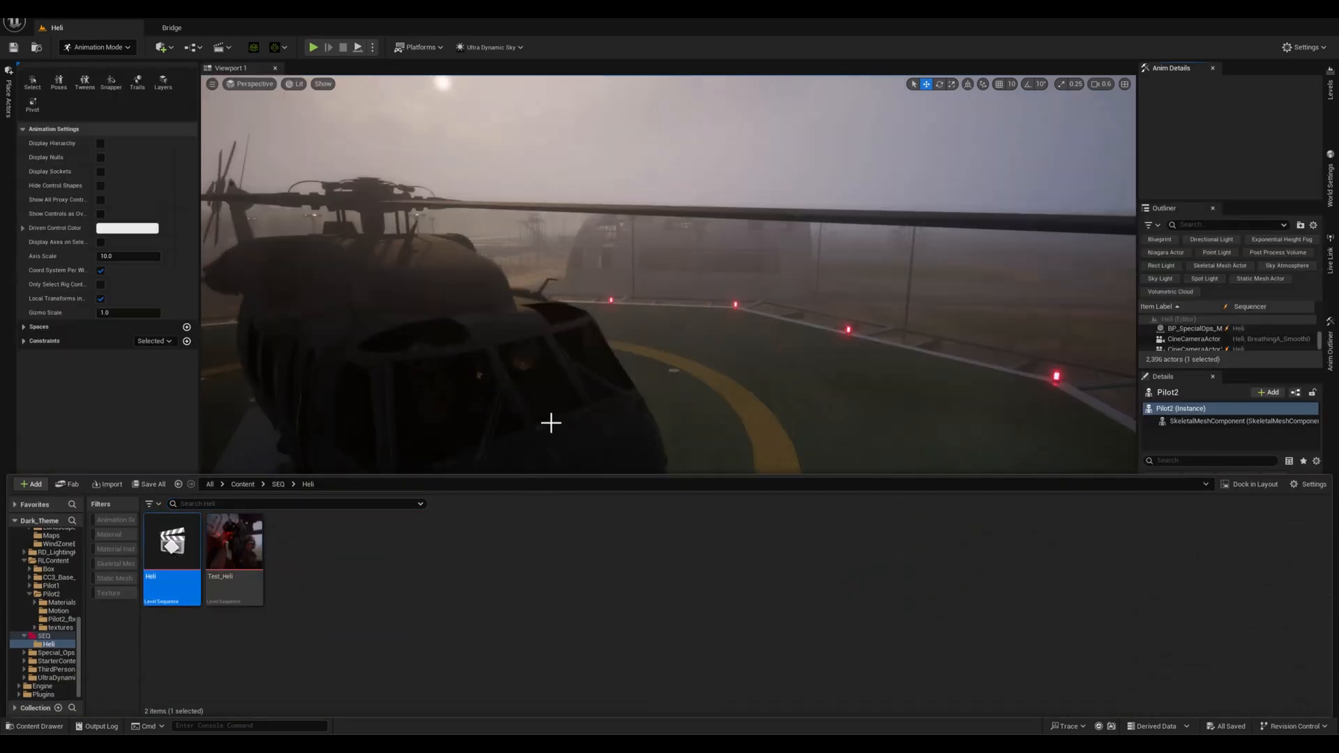
- Open the Heli level sequence and scrub from the cockpit interior to the helicopter lifting off
double_click(171, 542)
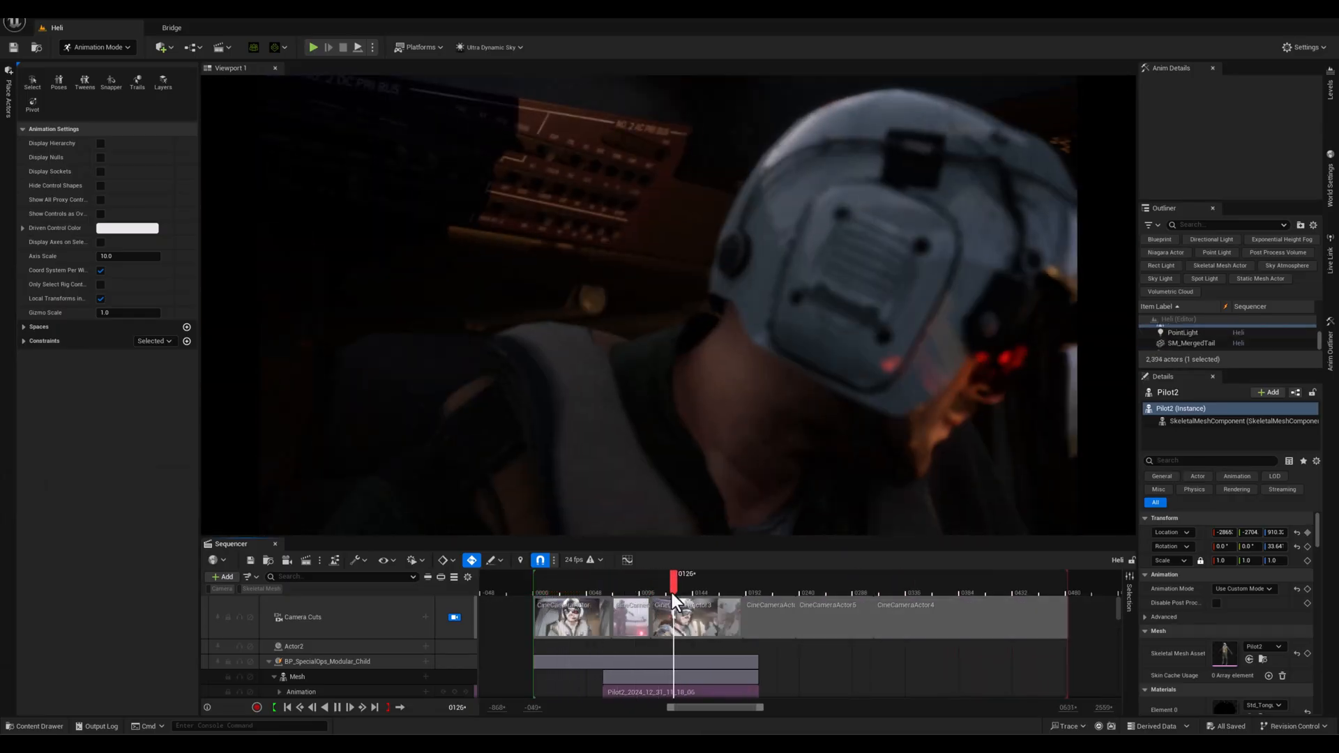
drag(674, 574, 727, 574)
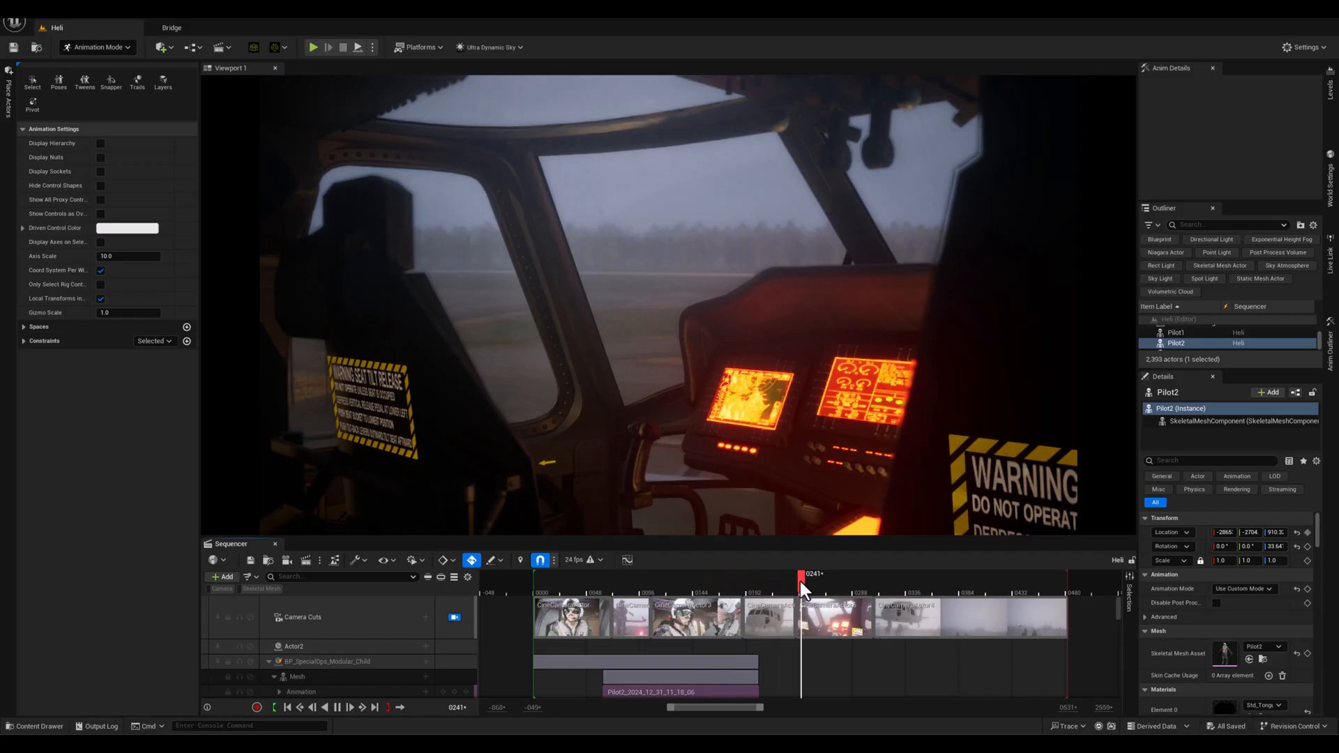
drag(802, 581, 854, 581)
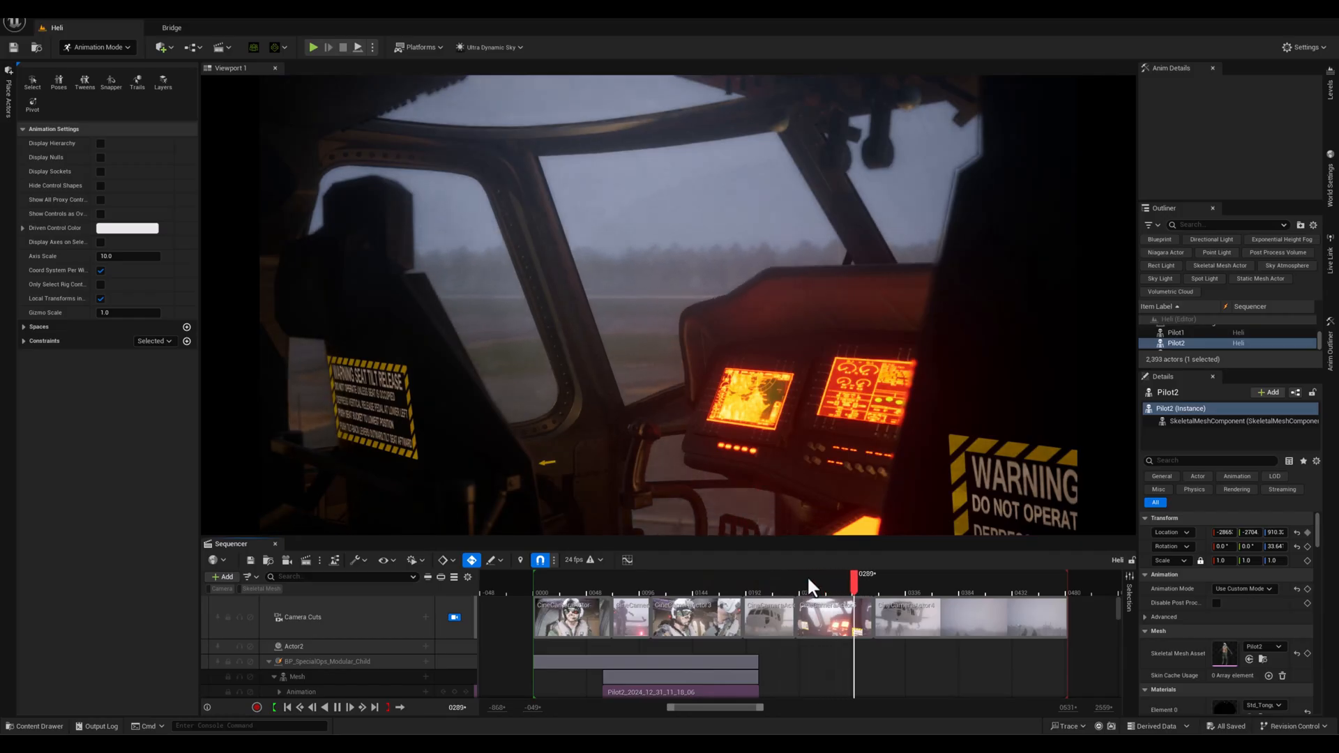
drag(854, 574, 901, 574)
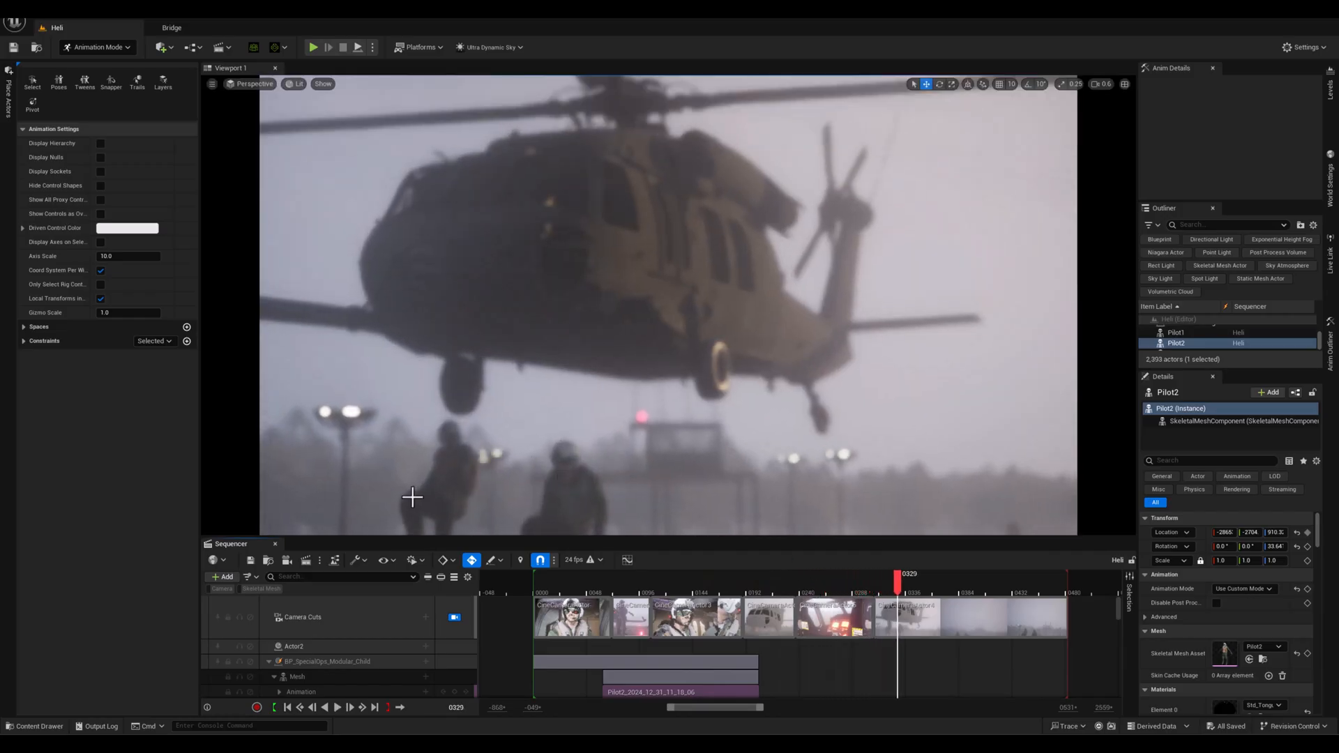
drag(894, 574, 913, 574)
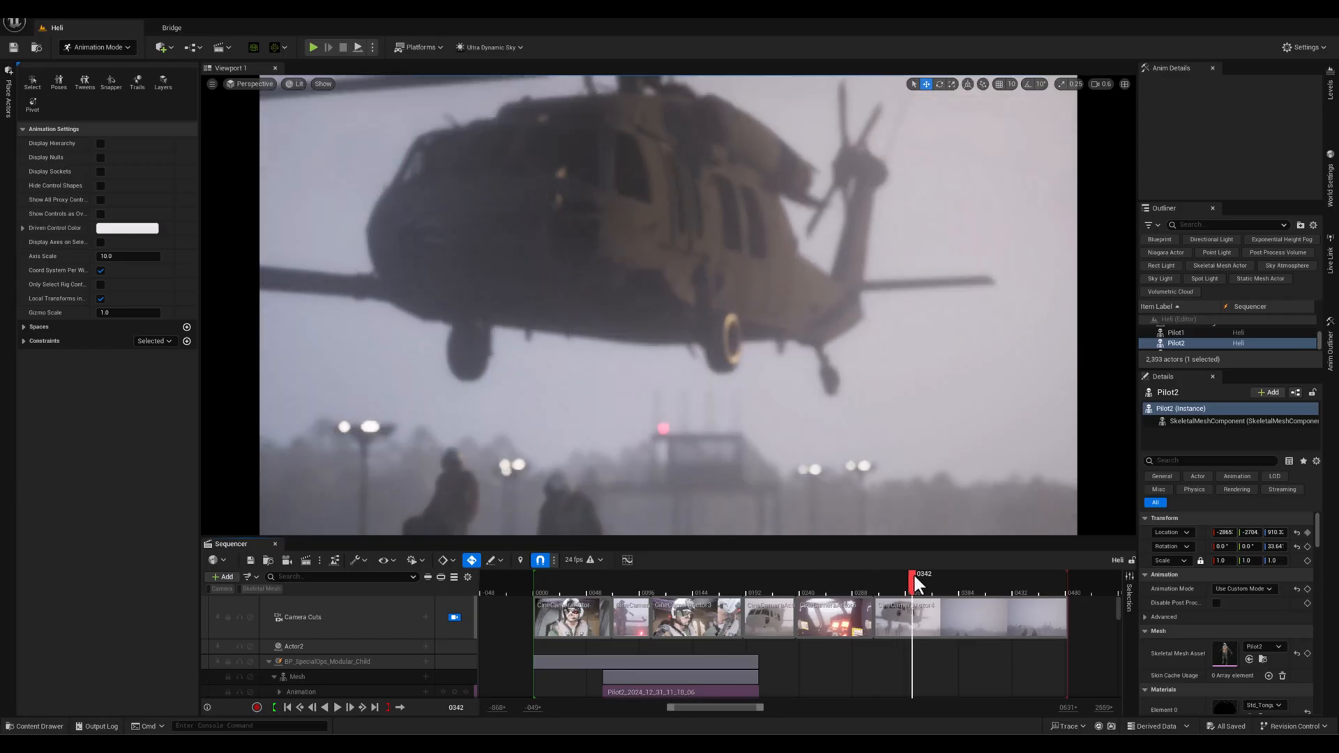
drag(912, 574, 770, 574)
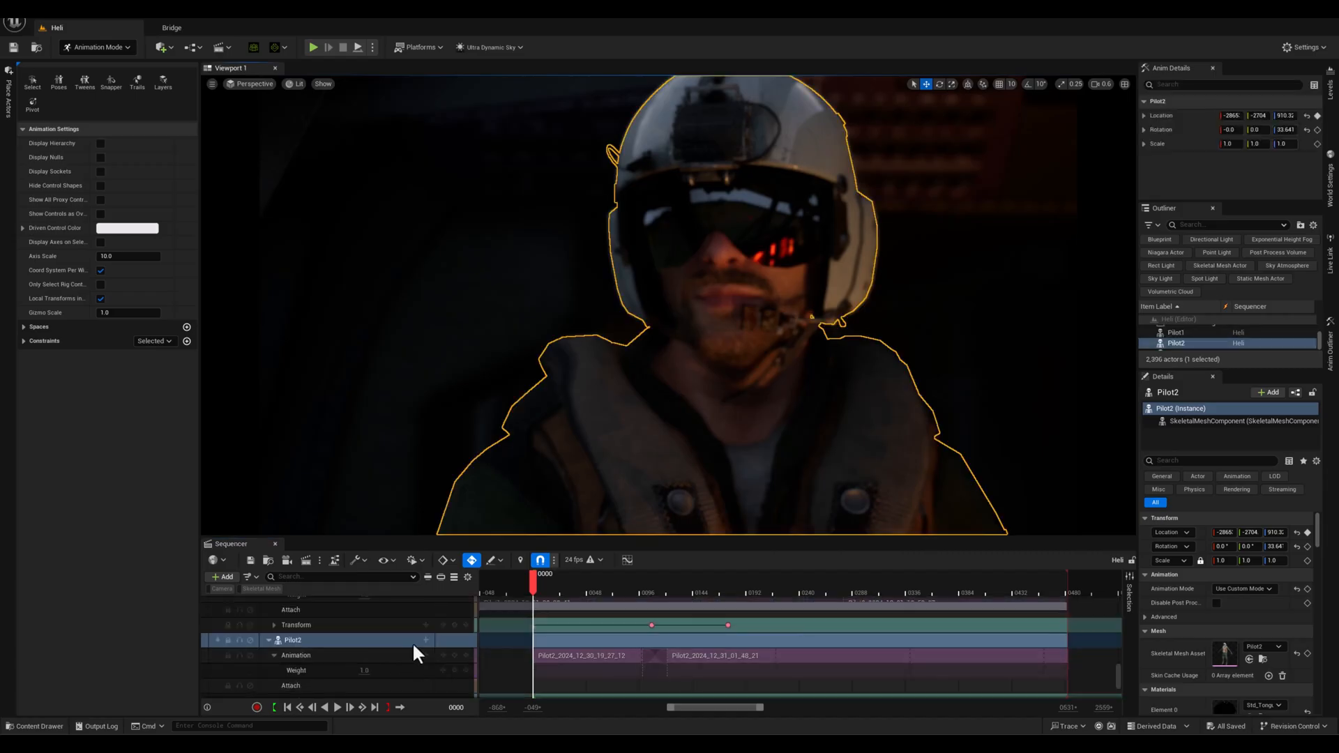
- Add an Attach track on Pilot2 parented to HeliBody at its Root socket
click(424, 640)
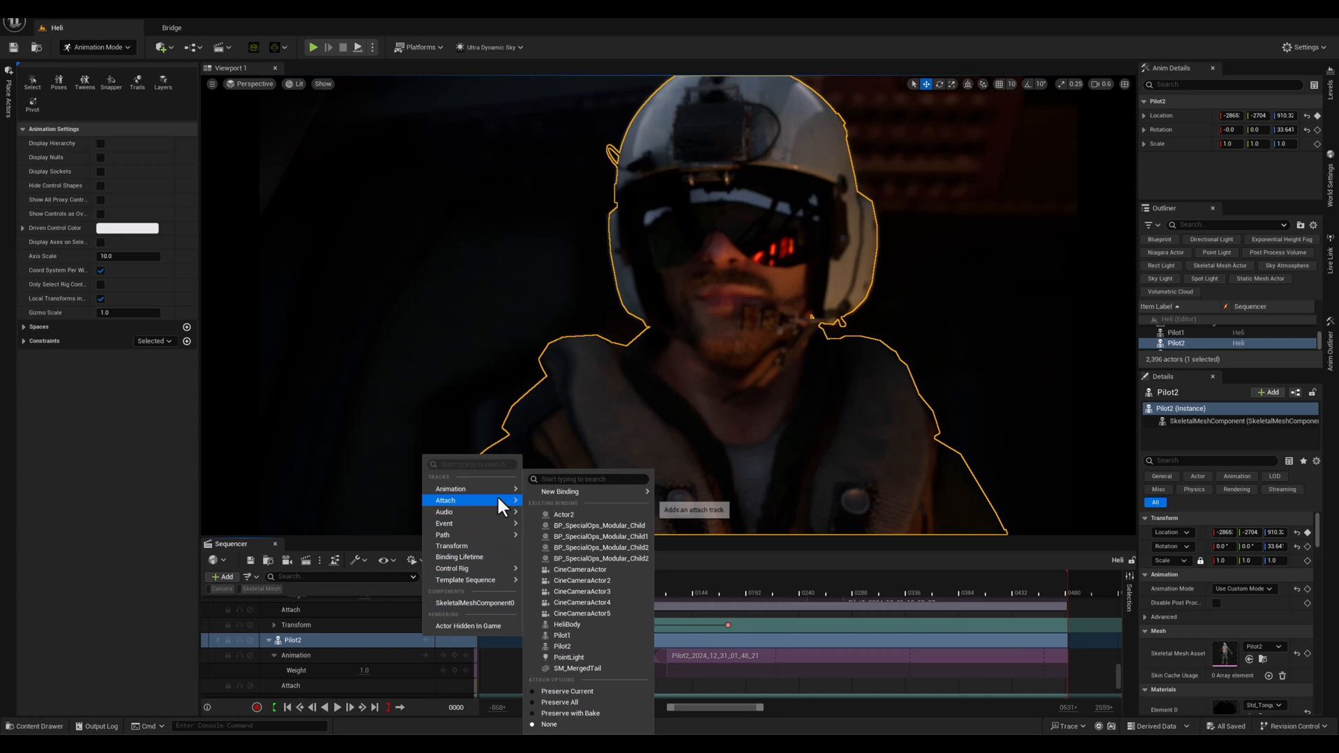
mouse_move(574, 508)
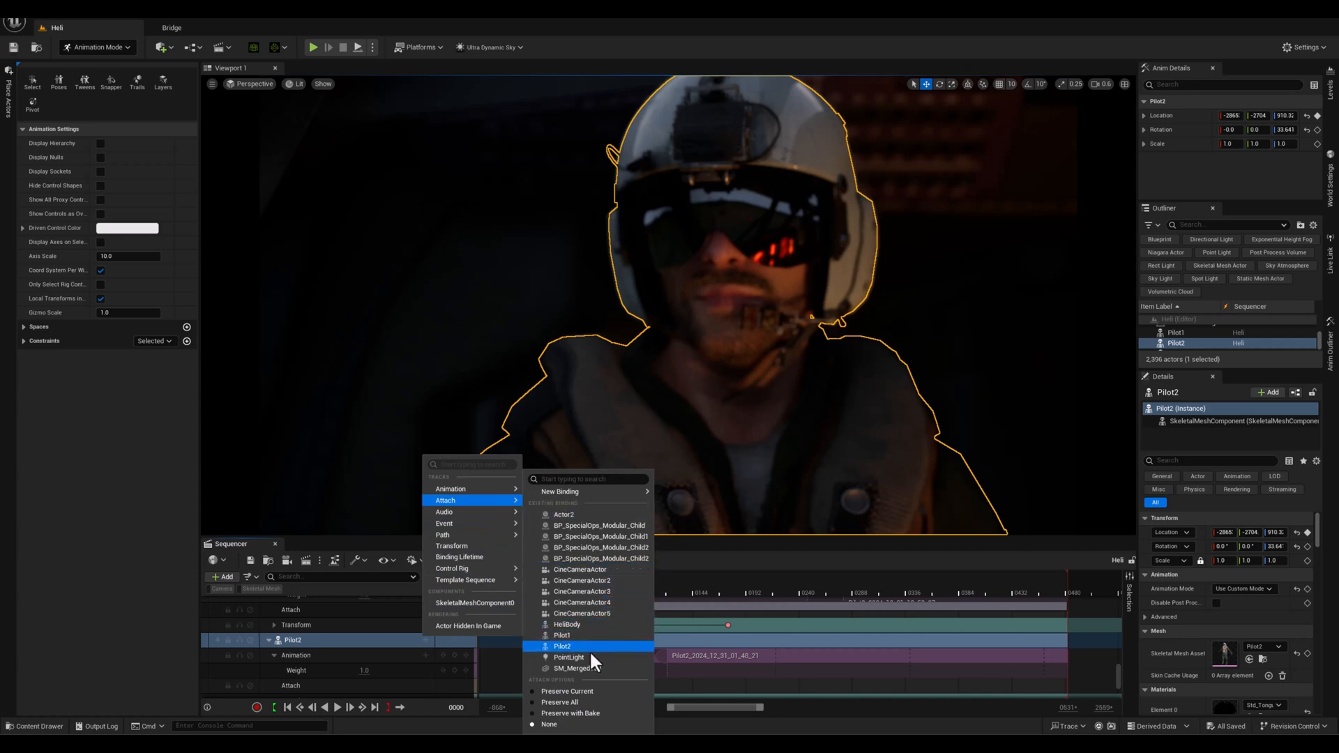
click(562, 635)
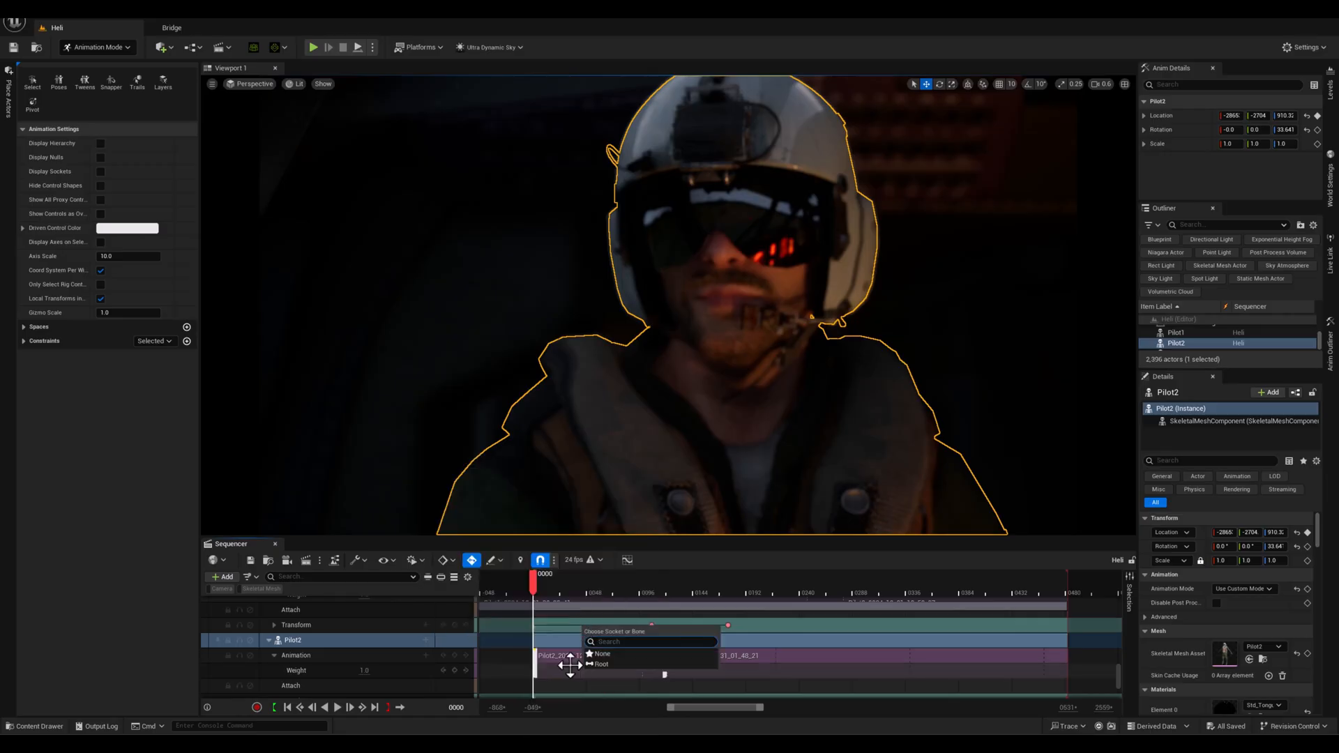
click(602, 665)
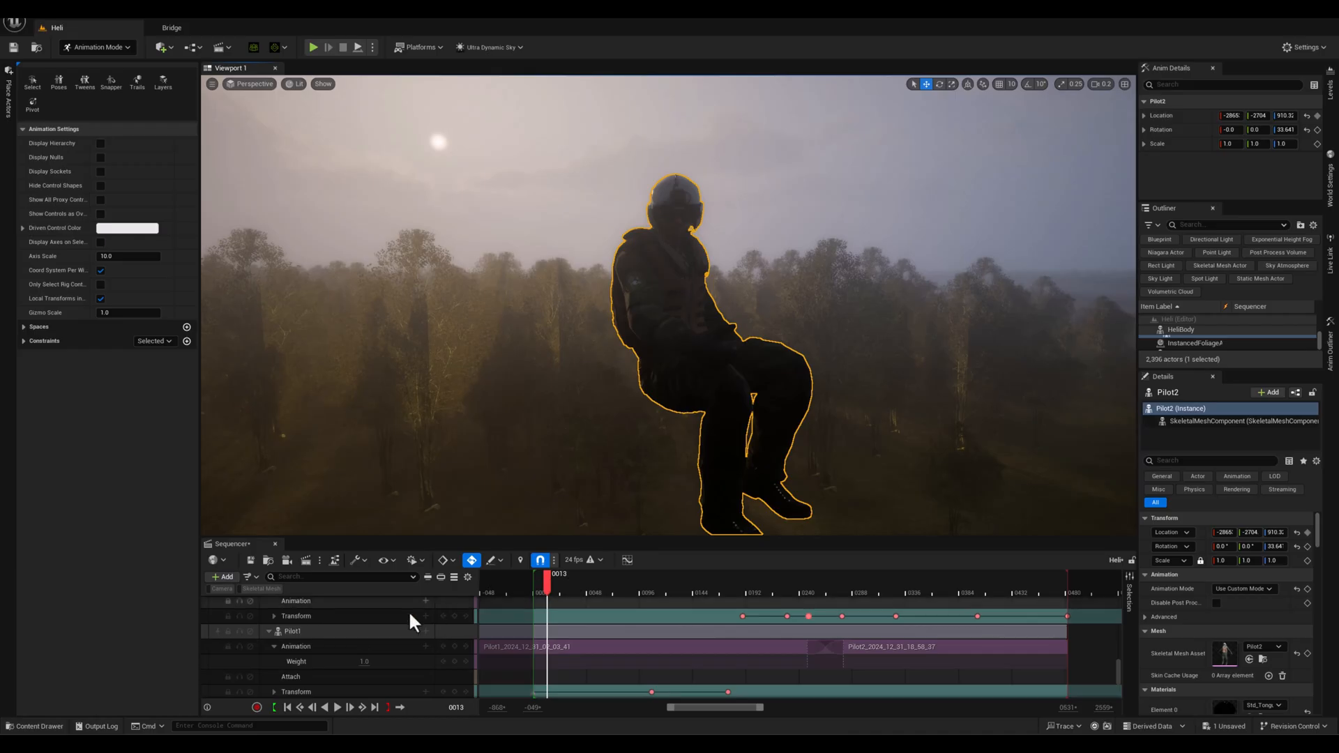
- Select the Pilot1 binding in the Sequencer outliner
click(292, 631)
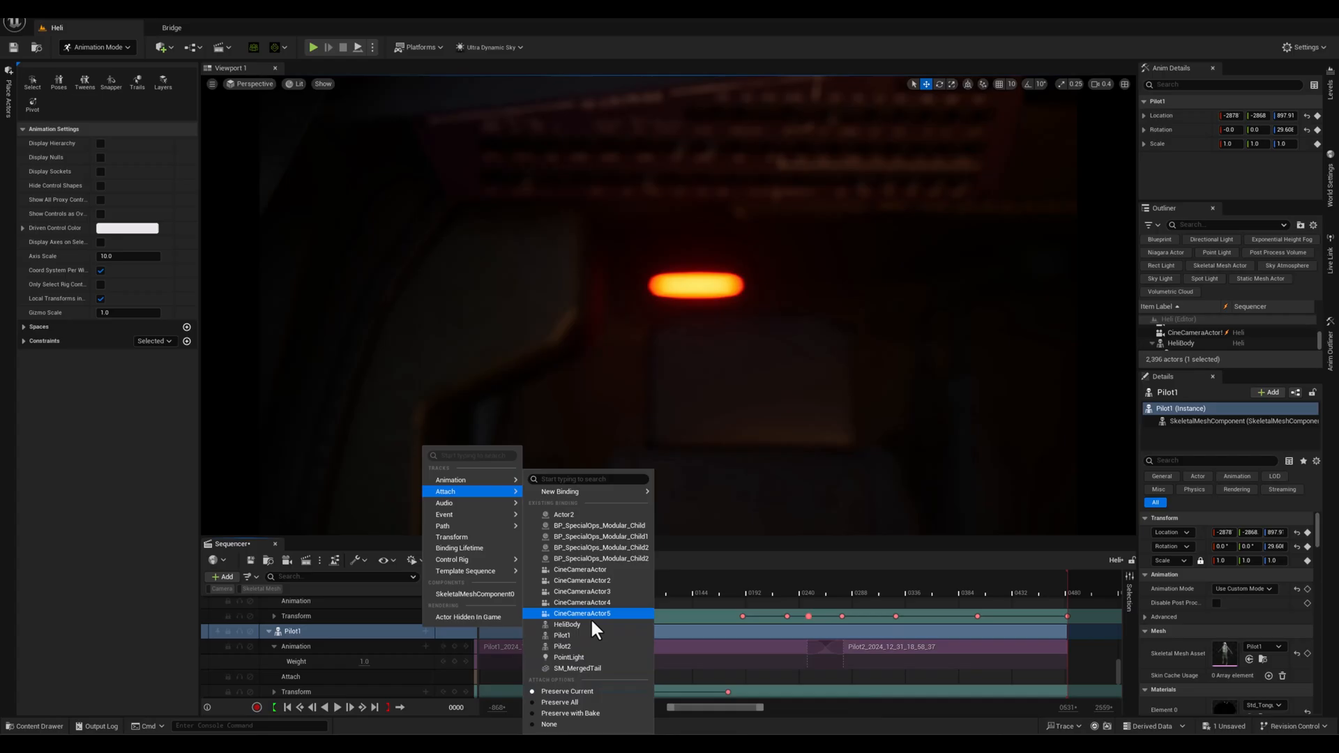
- Attach Pilot1 to HeliBody and scrub the takeoff to confirm he stays in the cockpit
click(566, 624)
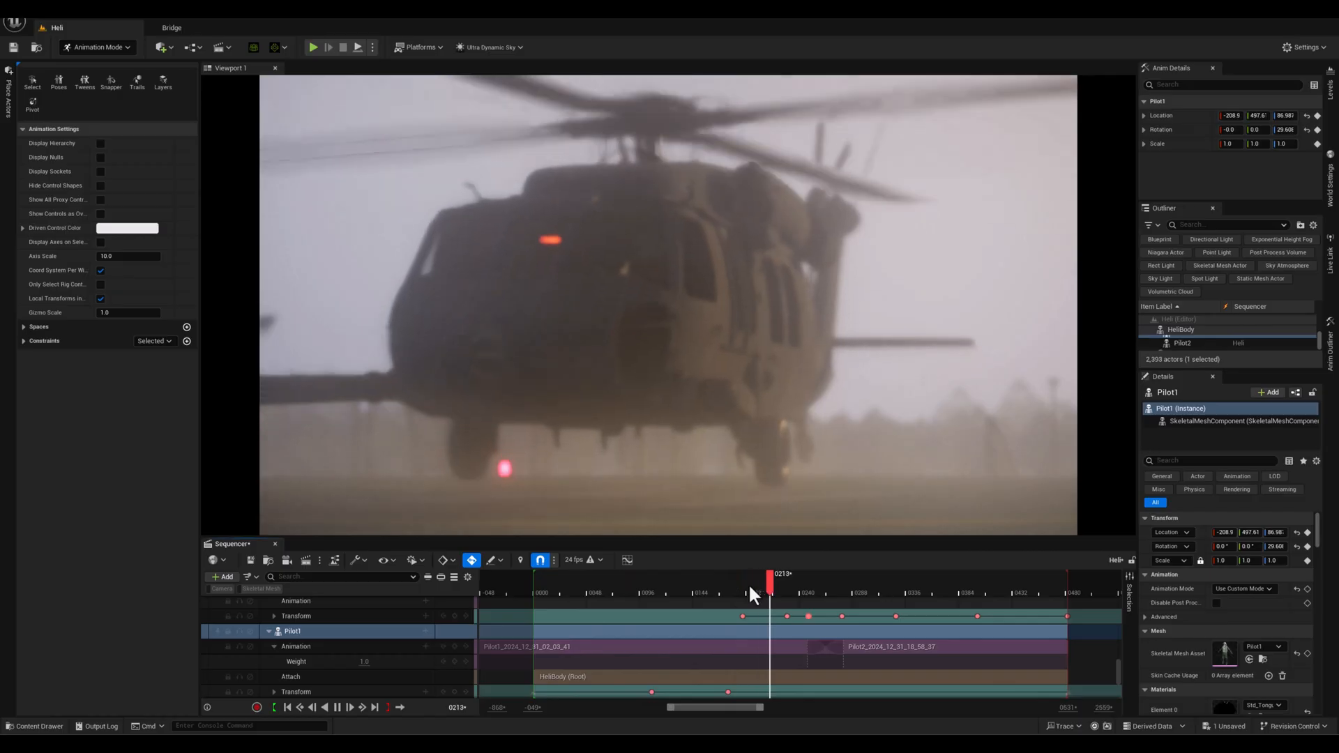
drag(768, 574, 822, 574)
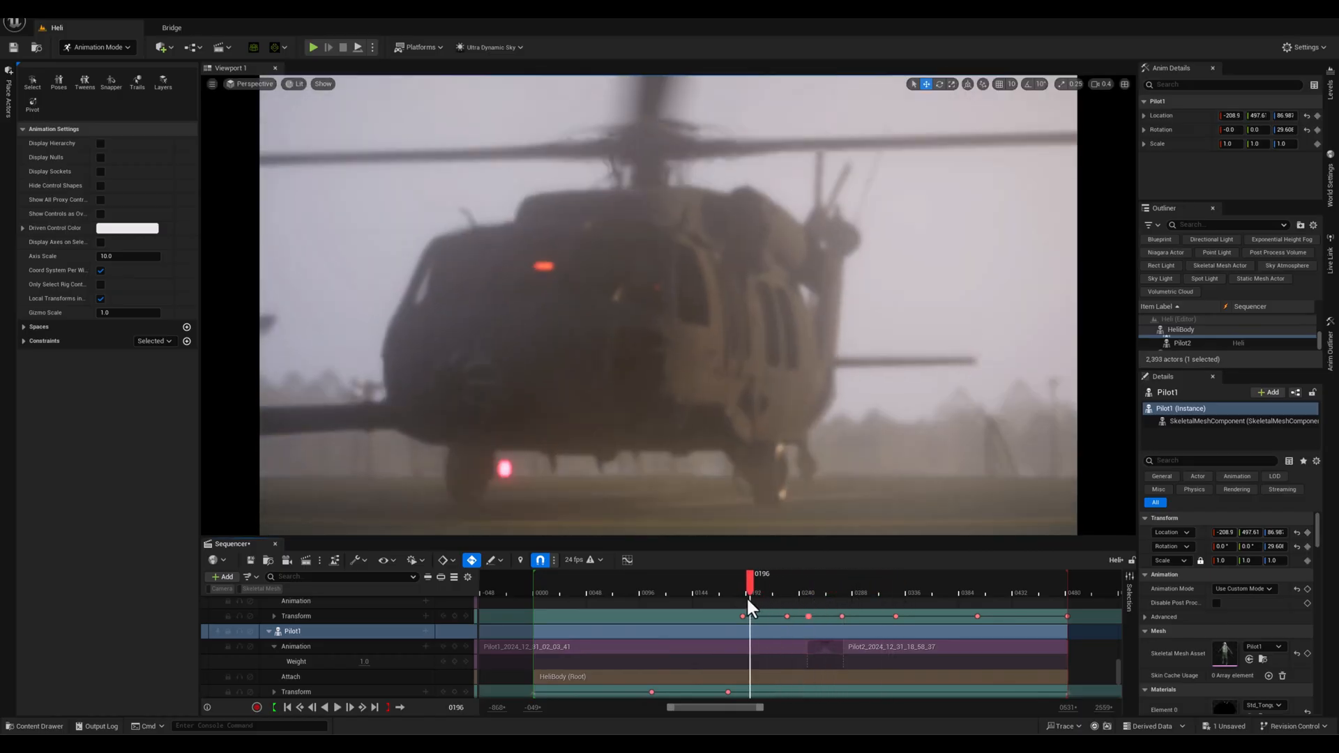
drag(750, 585, 533, 584)
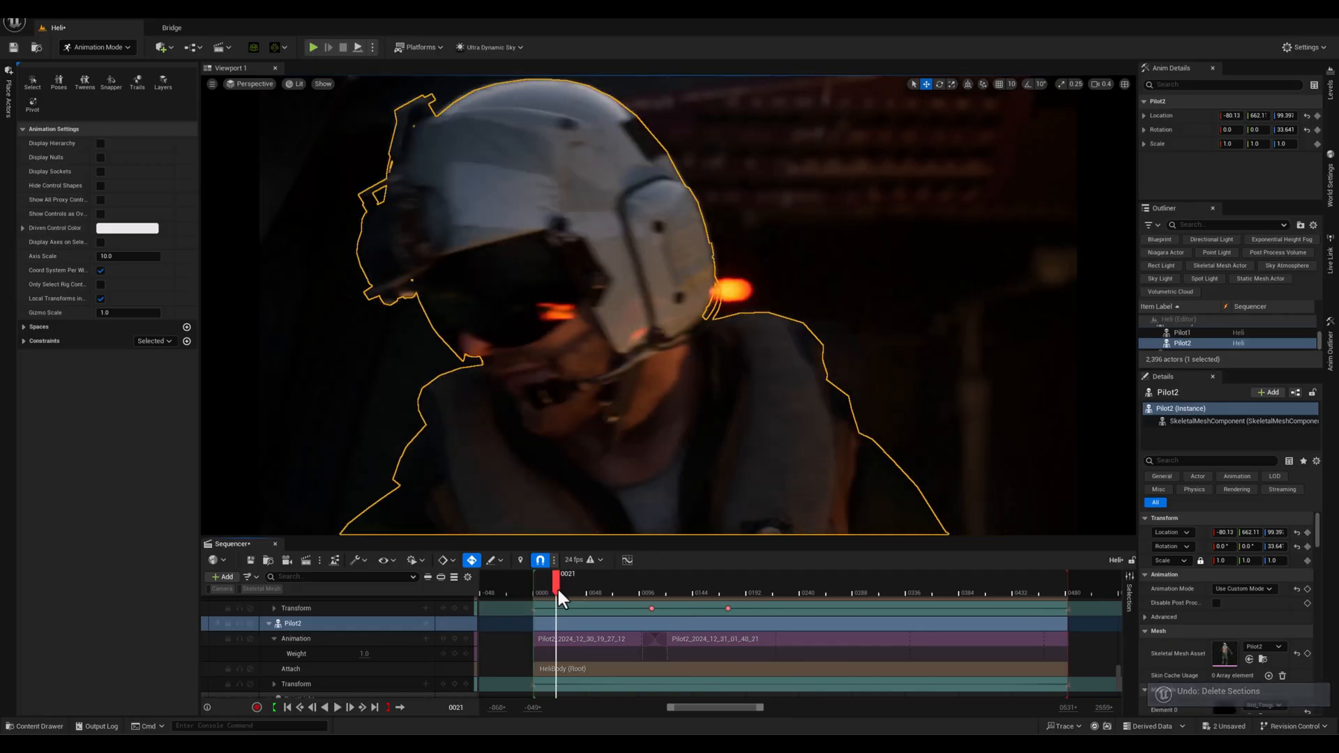
drag(556, 598, 617, 598)
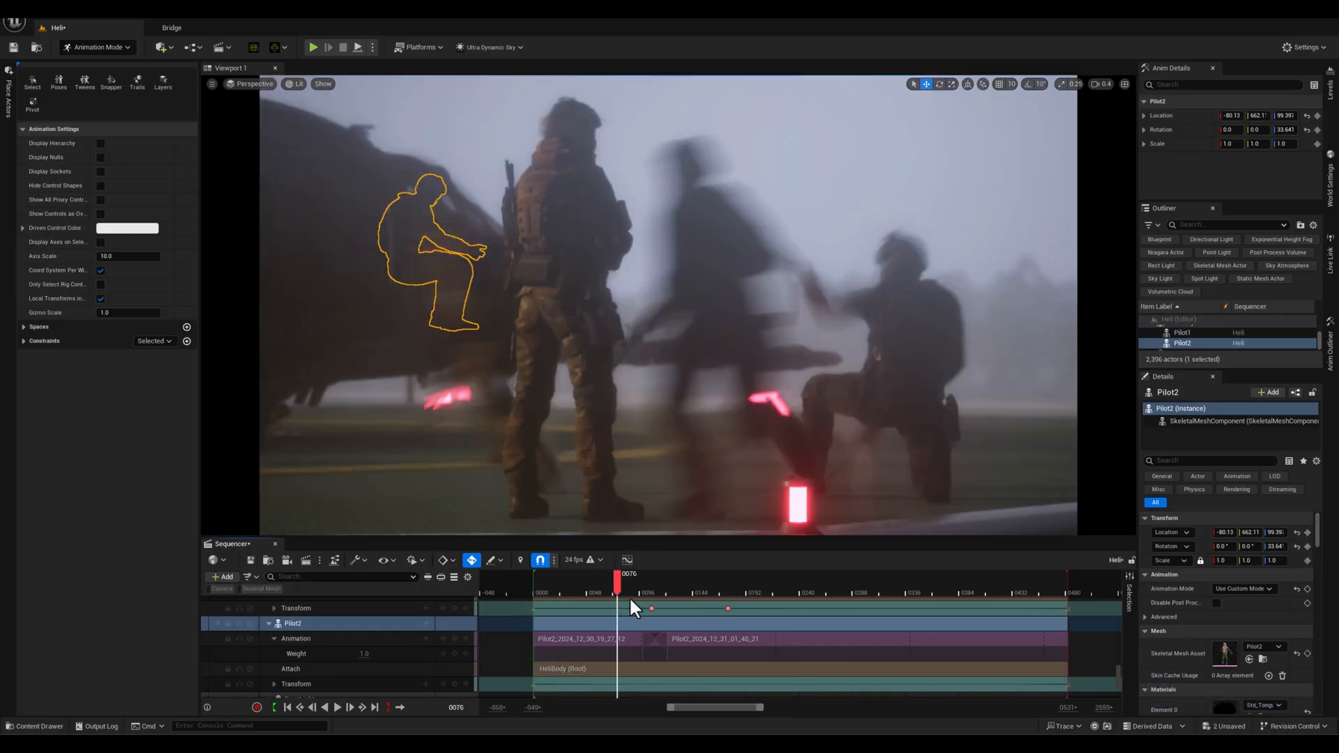
drag(619, 597, 813, 597)
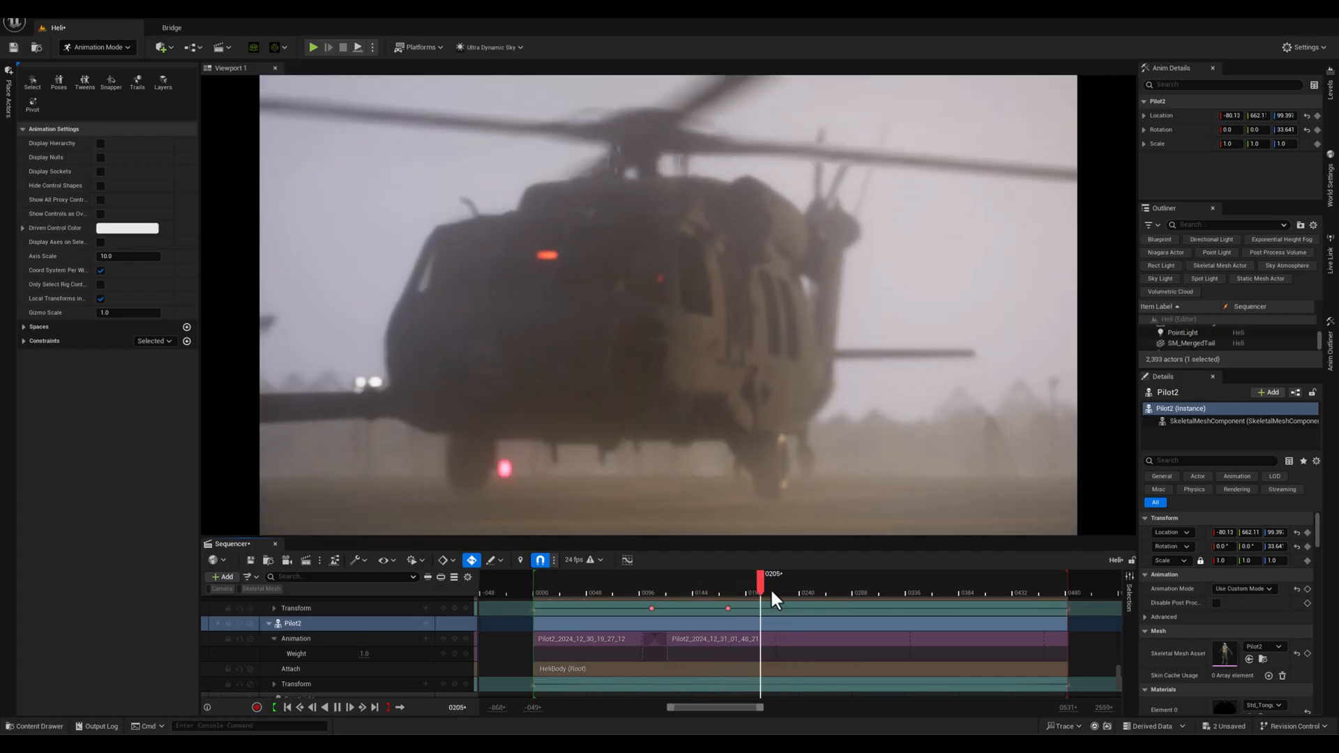
drag(761, 581, 706, 580)
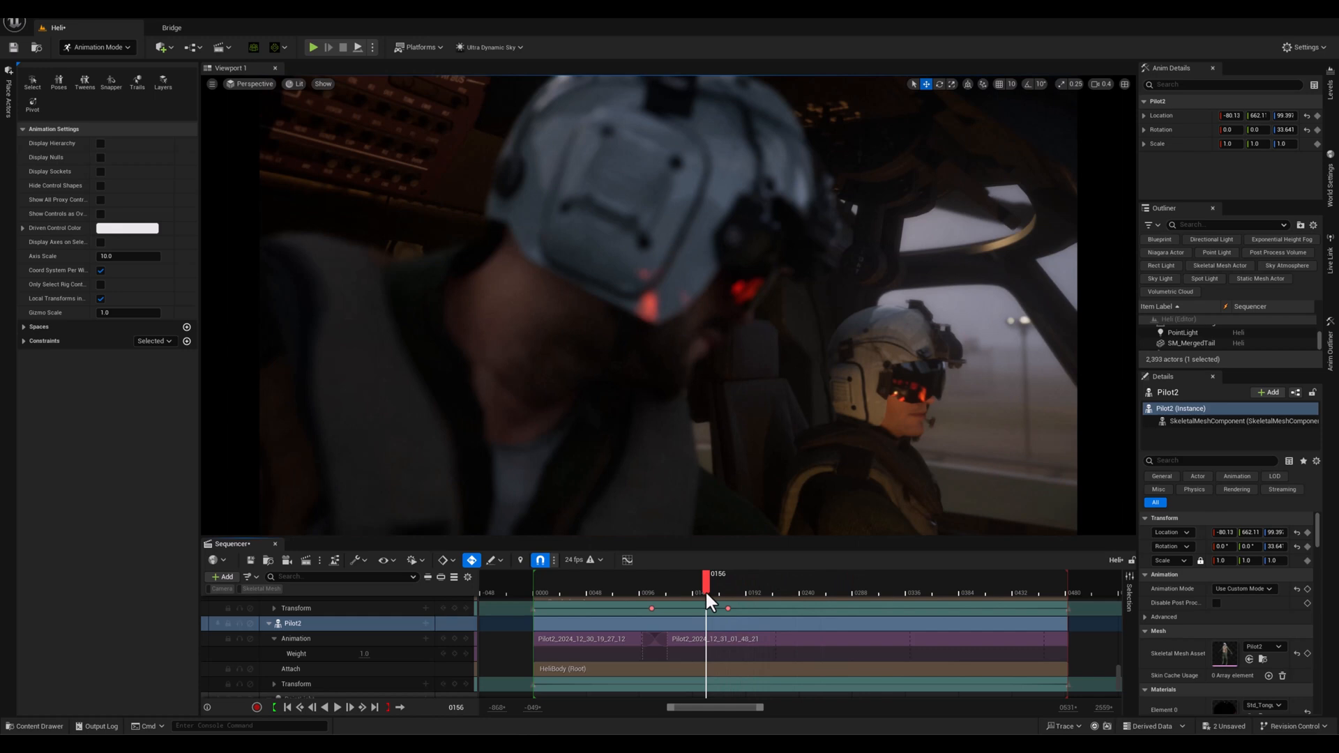
drag(707, 589, 690, 589)
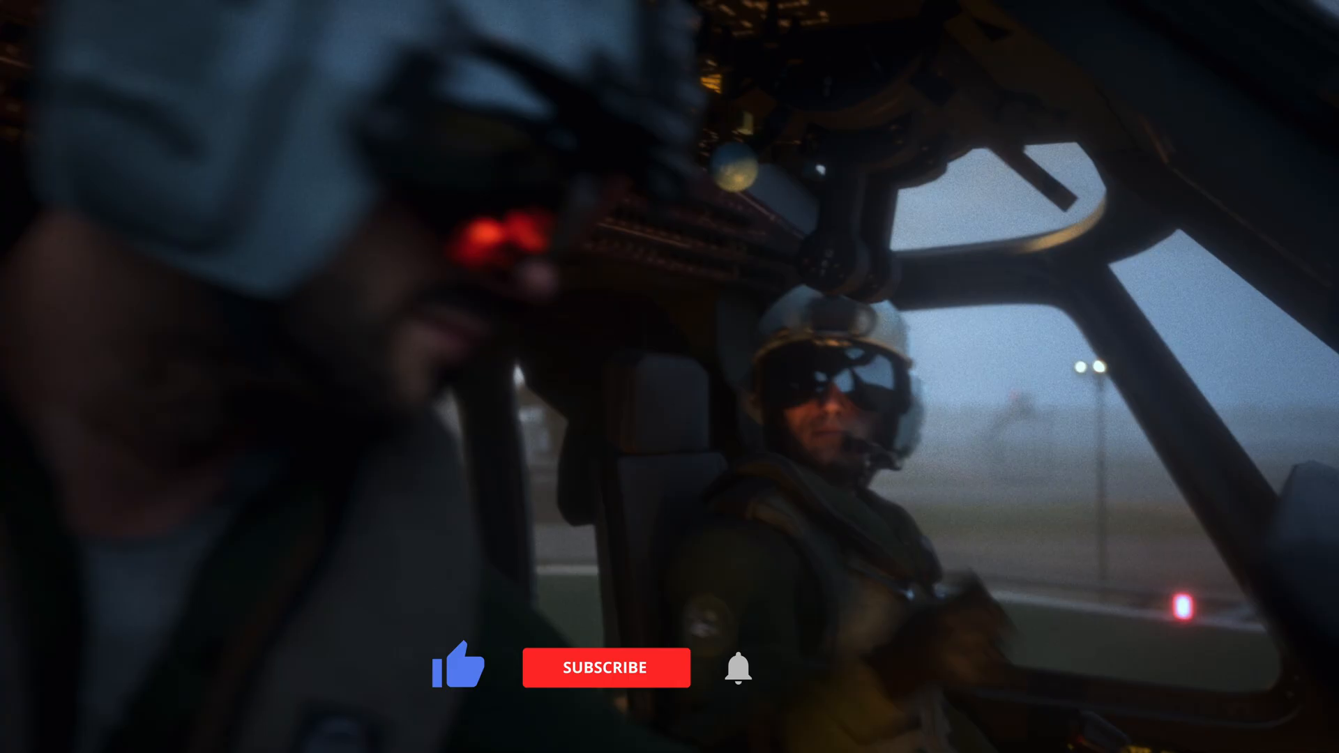
- Play the final rendered takeoff cinematic in fullscreen
click(605, 669)
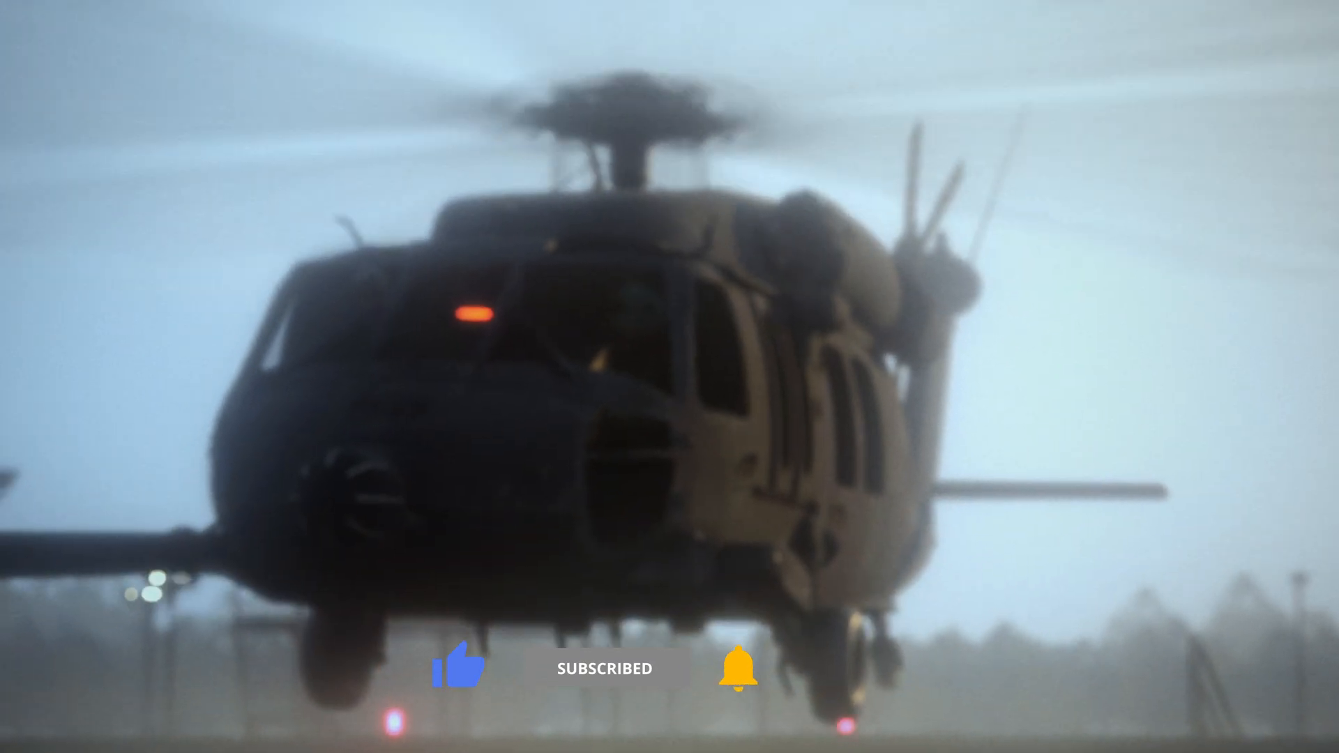